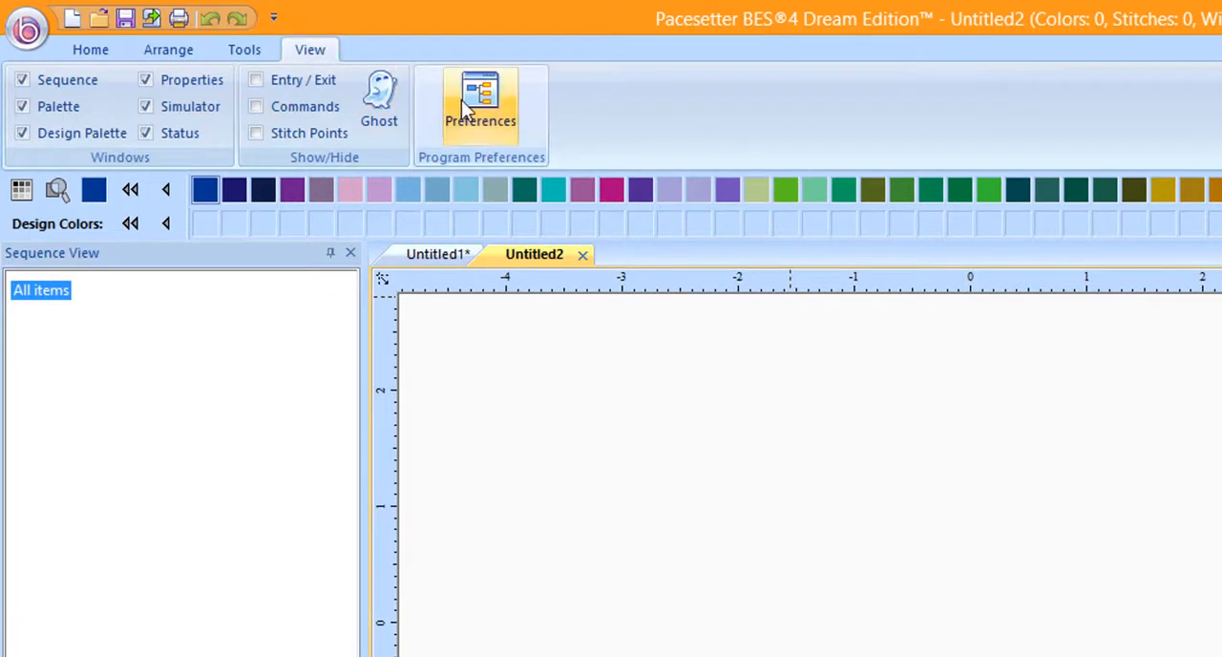
# Enable Autosave BRF Format on the Formats tab of Preferences and confirm.
pyautogui.click(482, 105)
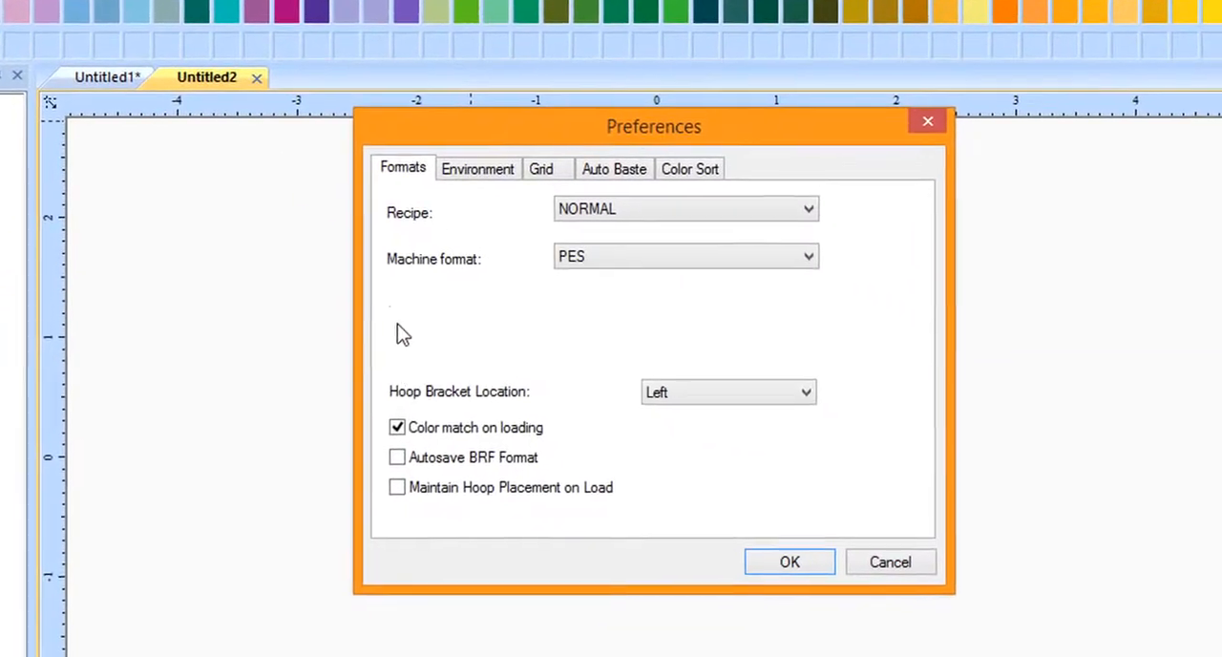
pyautogui.click(393, 455)
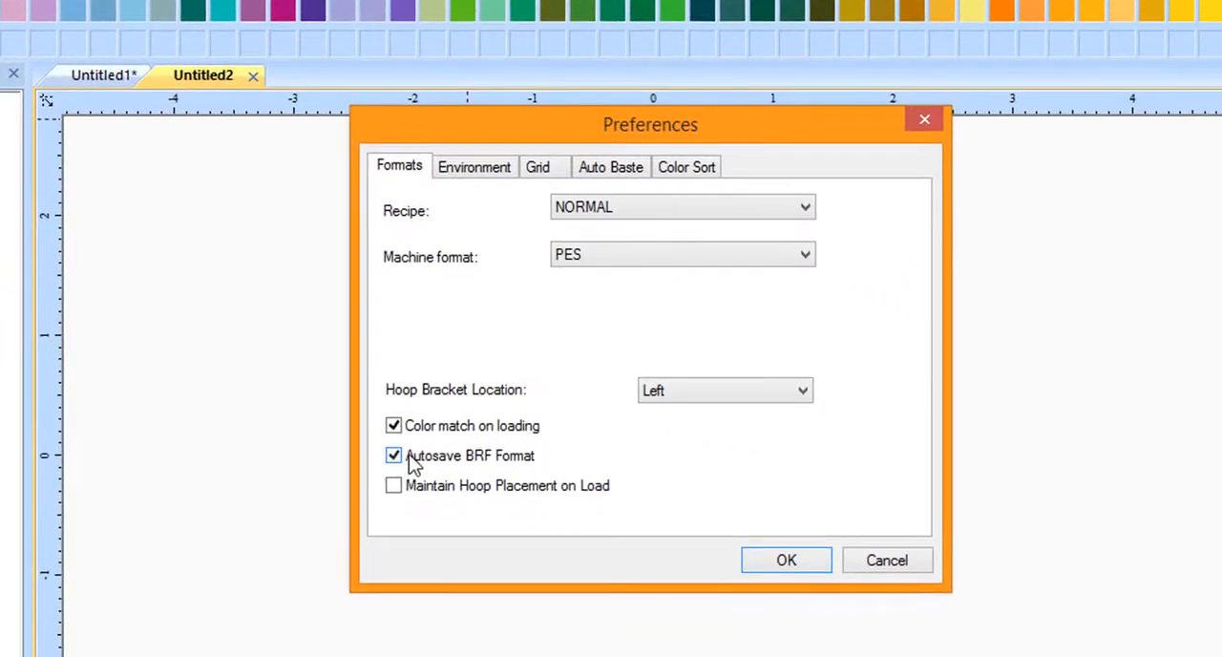
pyautogui.click(786, 559)
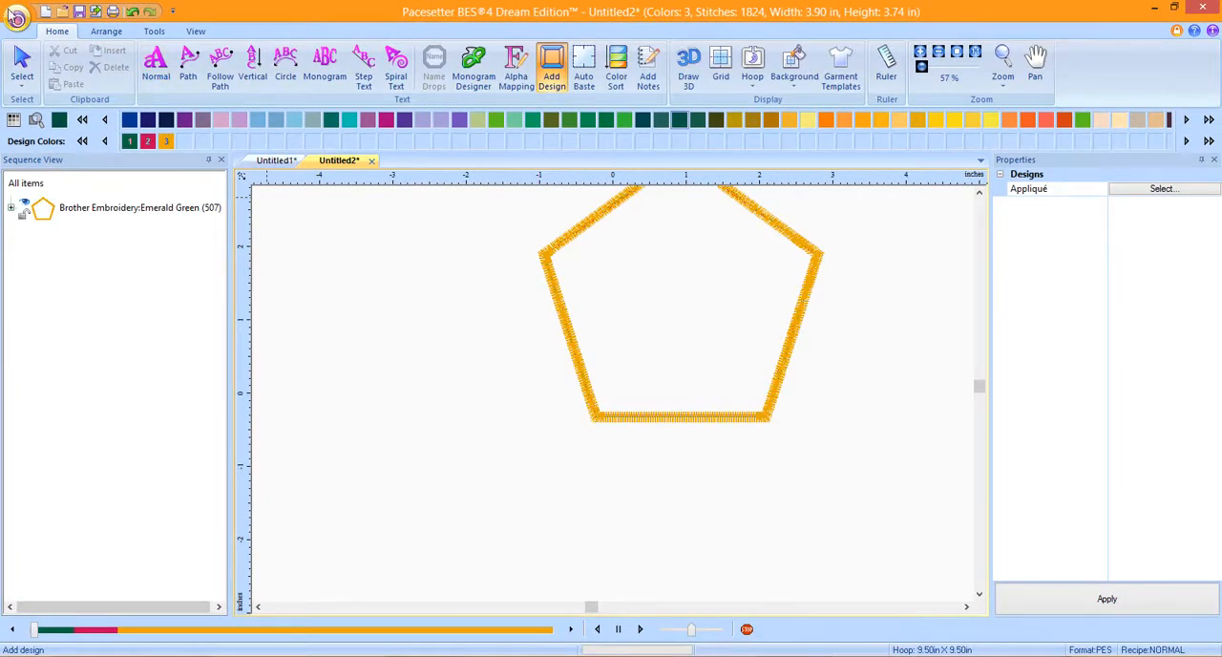
# Save the pentagon design as test.pes in Brother/Baby Lock (PES) format.
pyautogui.click(78, 12)
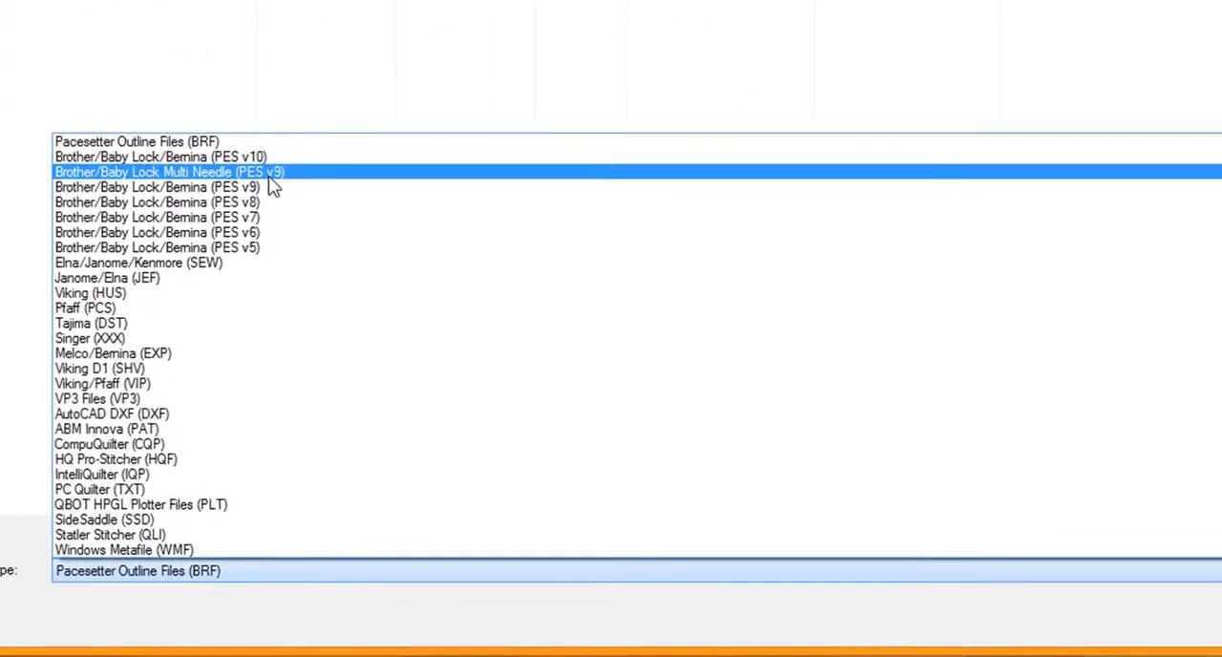
pyautogui.click(168, 172)
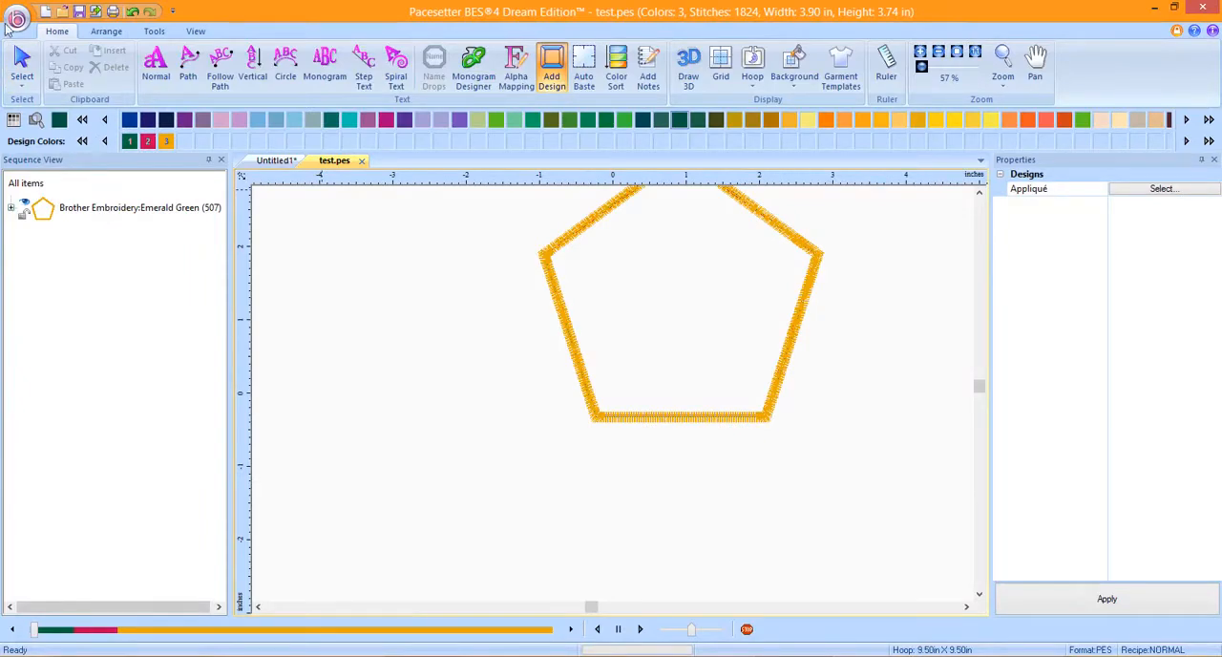
# Show the Open File dialog in Documents listing both test.pes and test.brf.
pyautogui.click(17, 17)
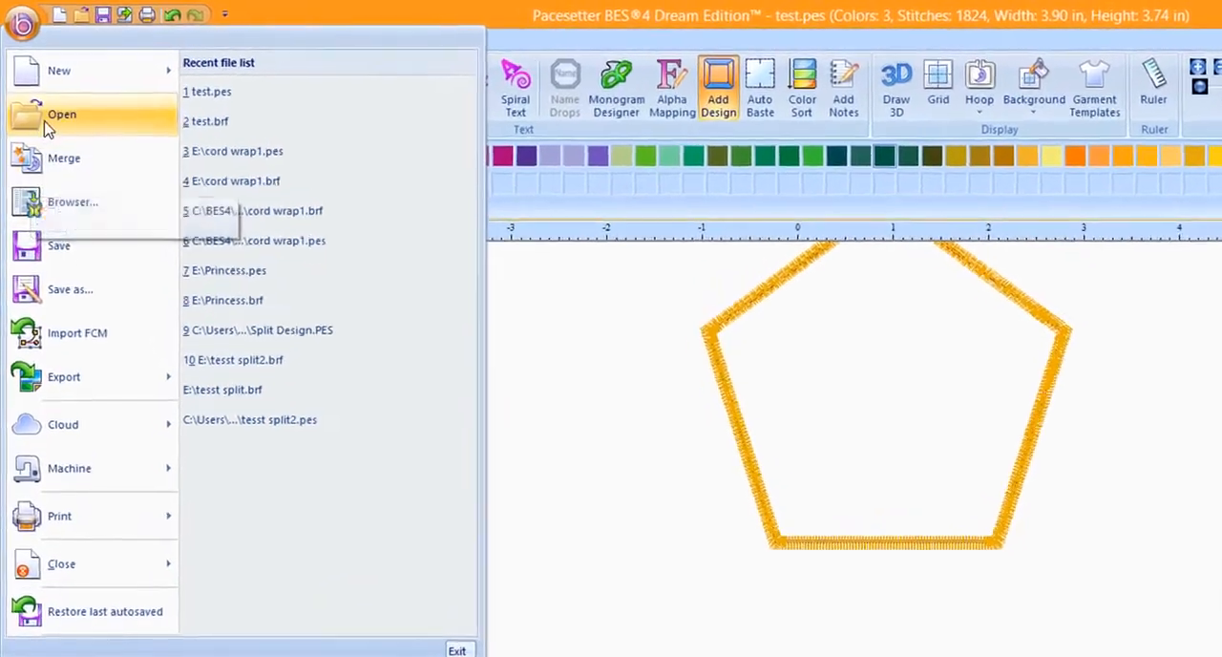
pyautogui.click(62, 114)
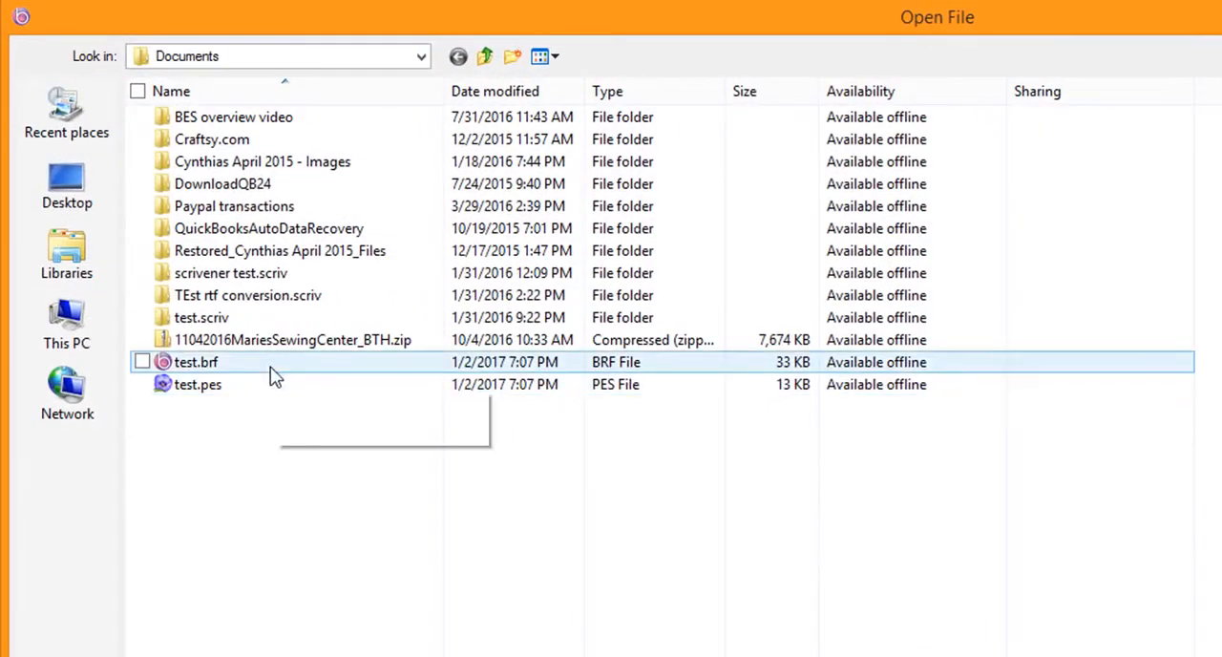